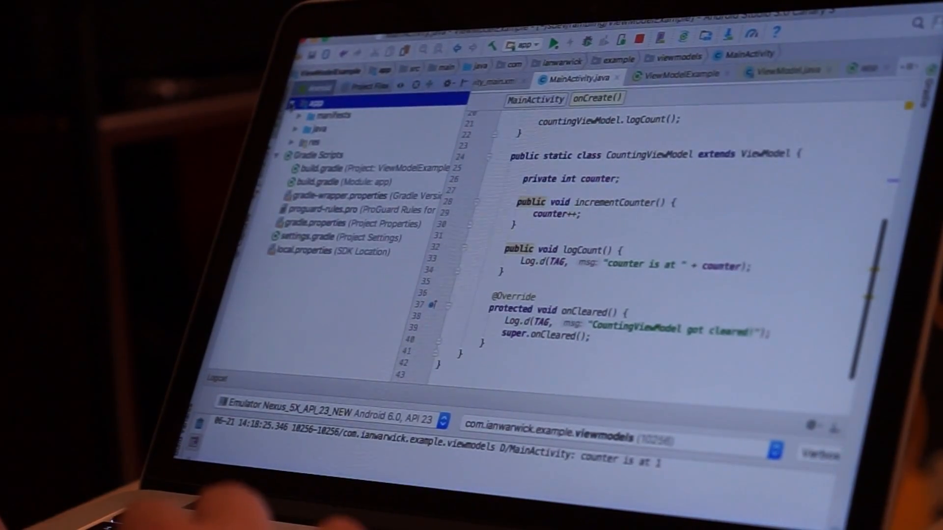
Open build.gradle (Module: app) to view its lifecycle library dependencies
{"action": "left_click", "coordinate": [679, 73]}
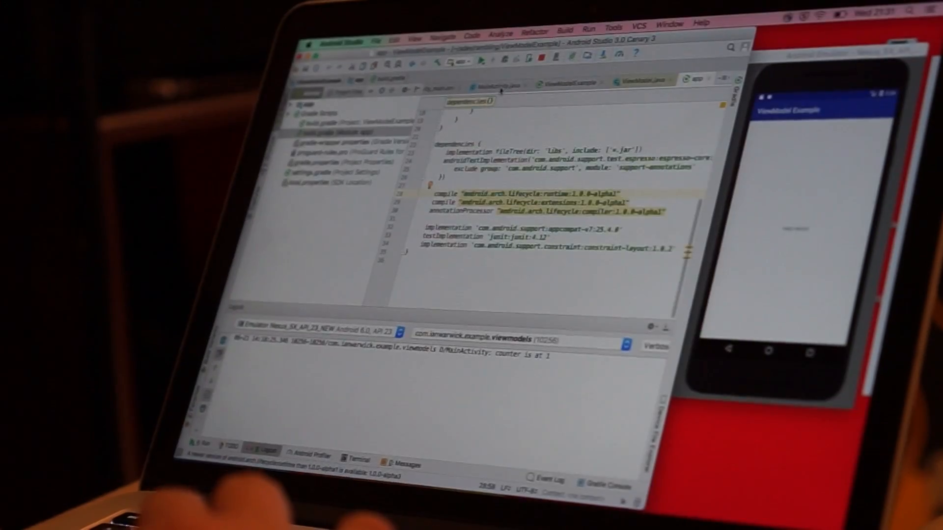
Return to MainActivity.java and select the CountingViewModel class name
{"action": "left_click", "coordinate": [498, 84]}
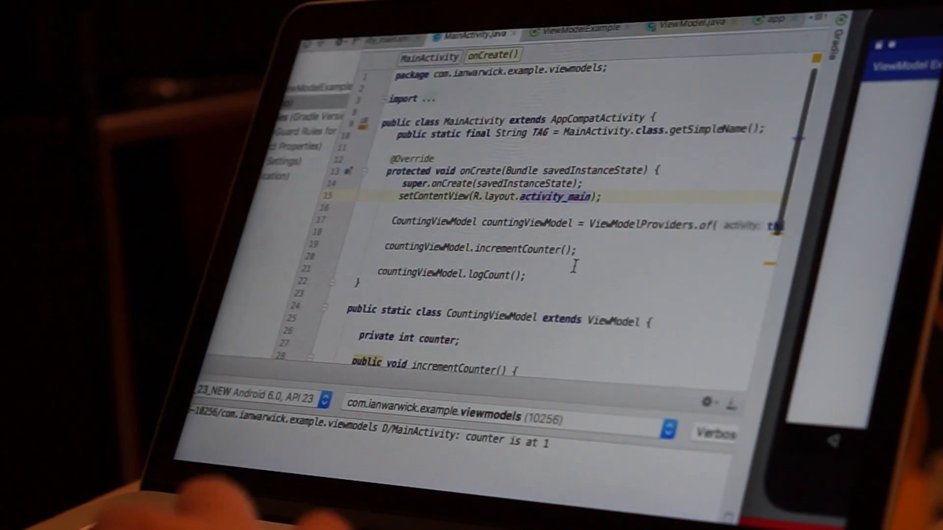
{"action": "scroll", "scroll_direction": "down", "scroll_amount": 3}
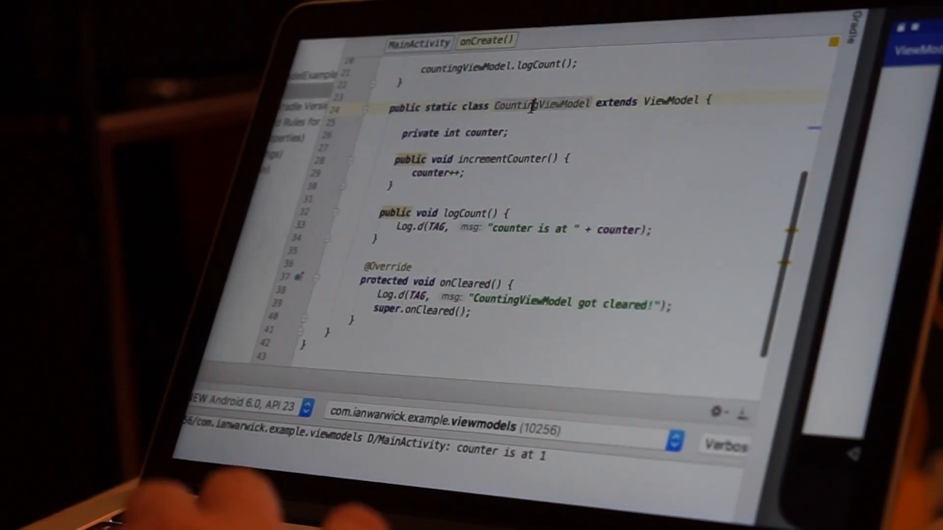
{"action": "double_click", "coordinate": [541, 103]}
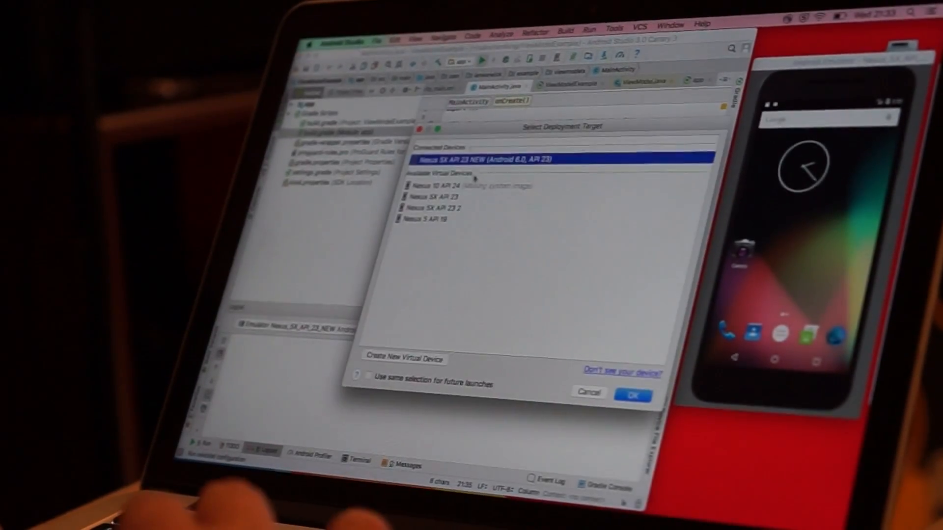
{"action": "left_click", "coordinate": [631, 396]}
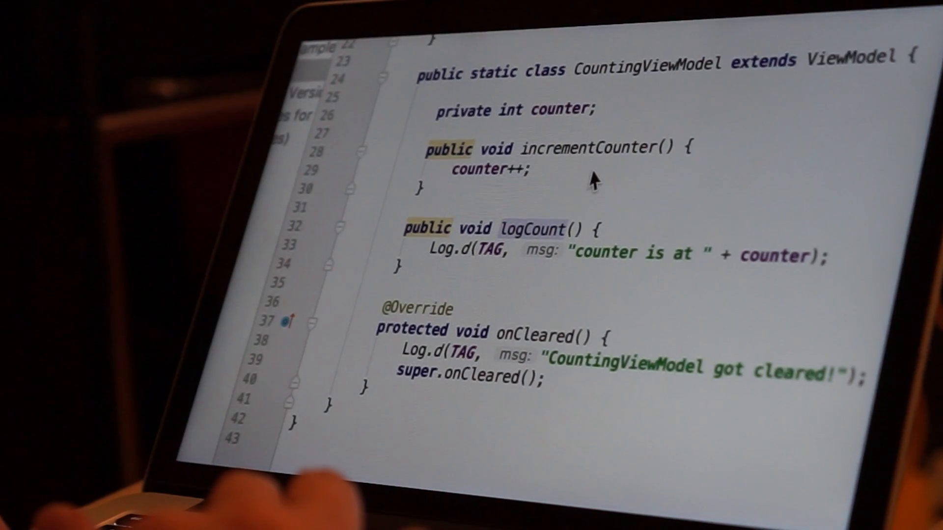
{"action": "mouse_move", "coordinate": [607, 150]}
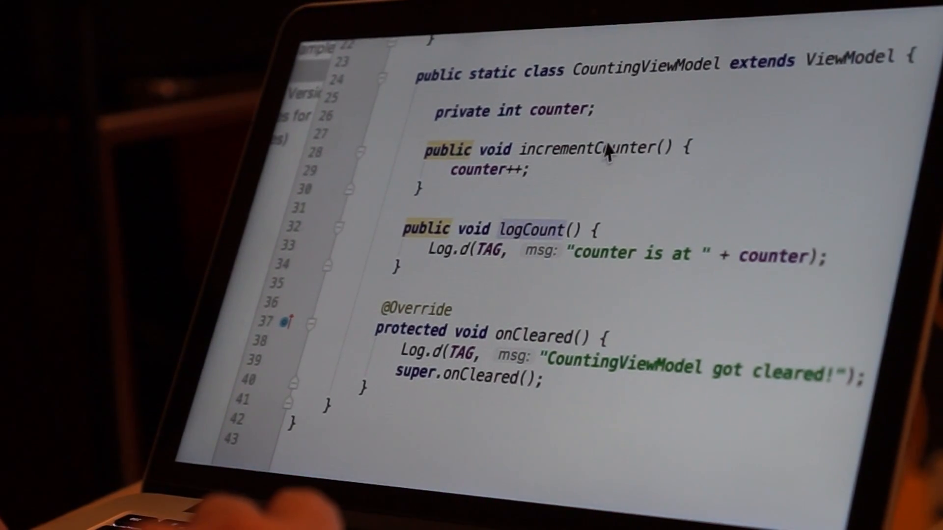